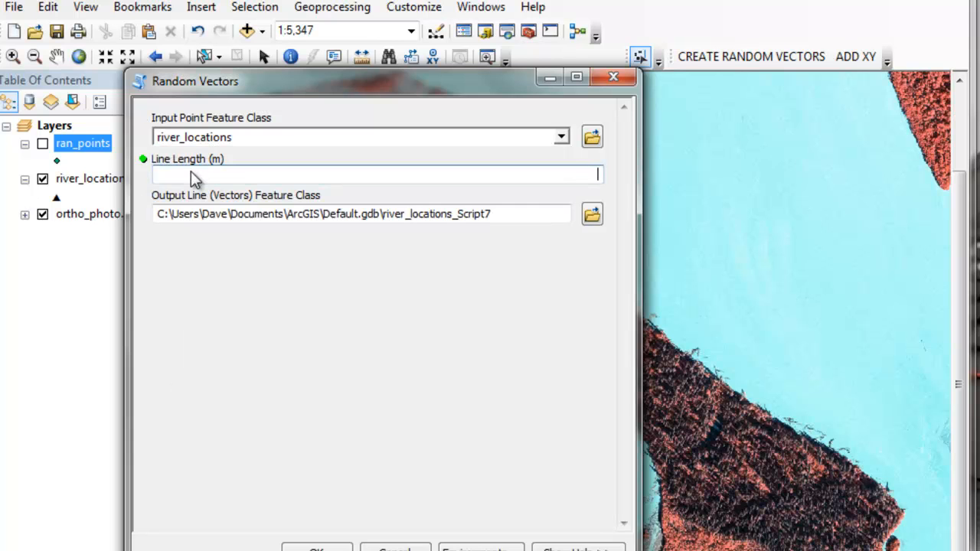
# Set the Random Vectors line length to 300 metres for the river_locations points
pyautogui.write('300M')
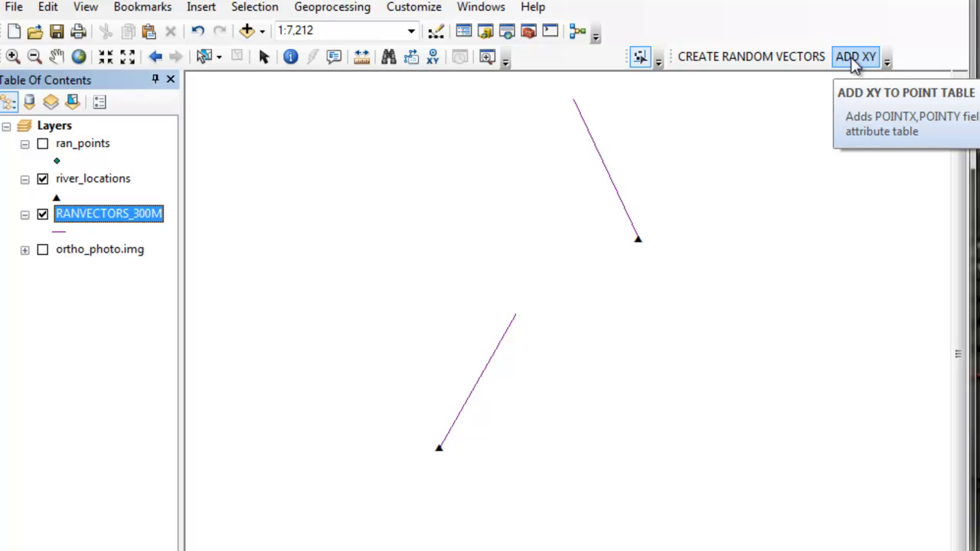
# Start the ADD XY tool from the custom toolbar for the ran_points table
pyautogui.click(82, 144)
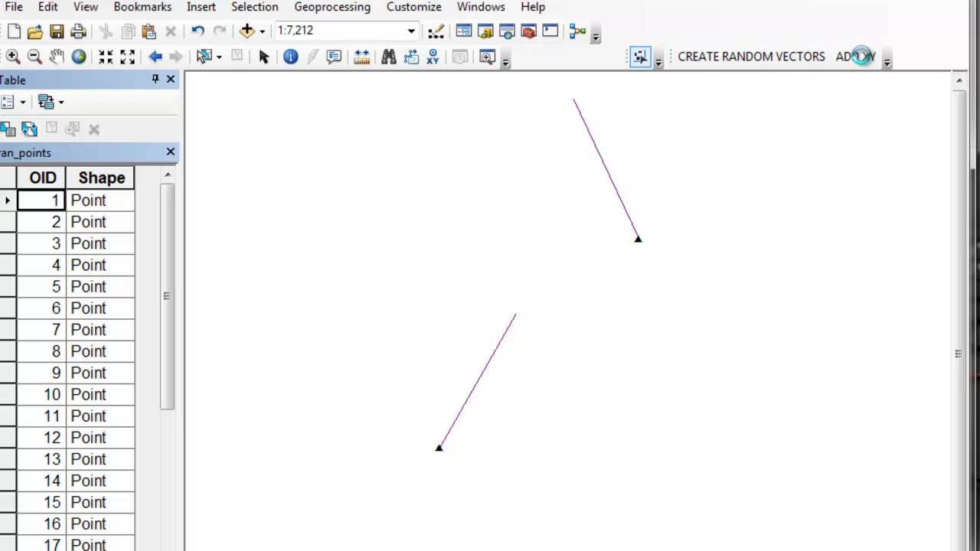